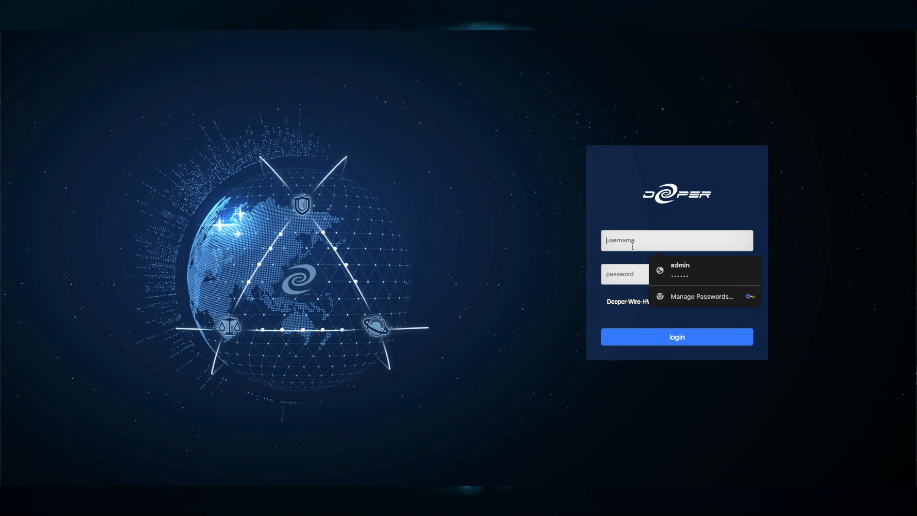
Step: Log in with the saved admin credentials and go to Setting > Reboot
click(676, 336)
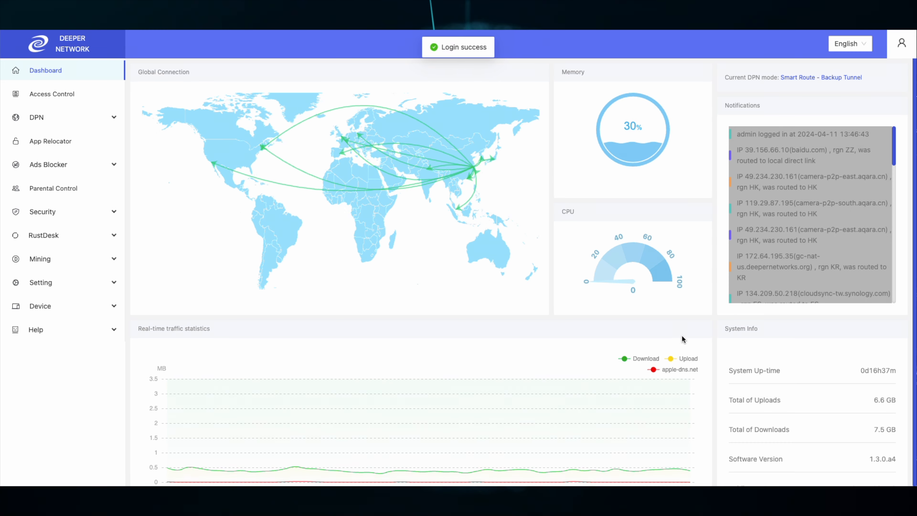
click(40, 282)
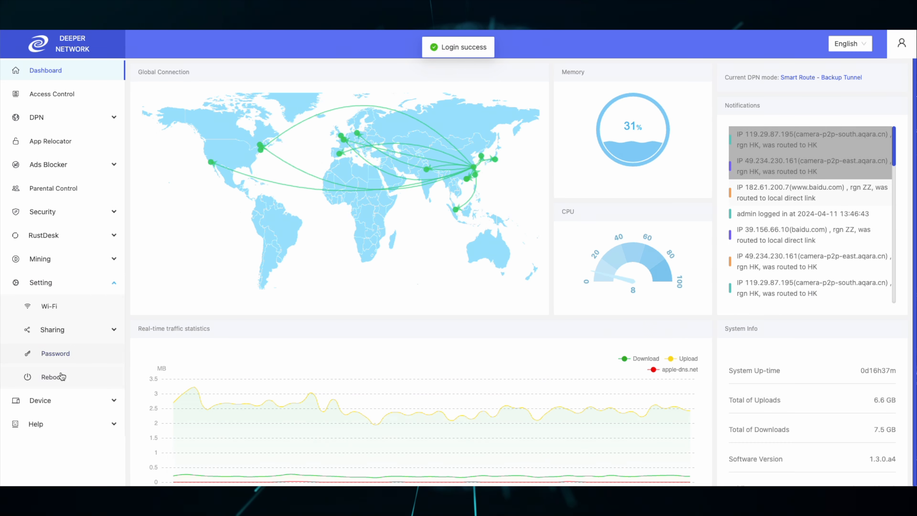
click(52, 376)
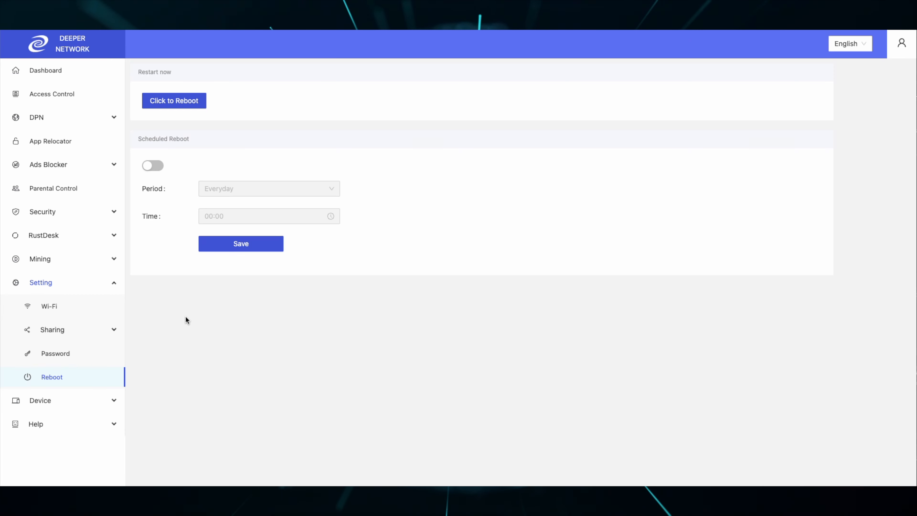
Step: Enable Scheduled Reboot and change its period to Sunday
click(152, 166)
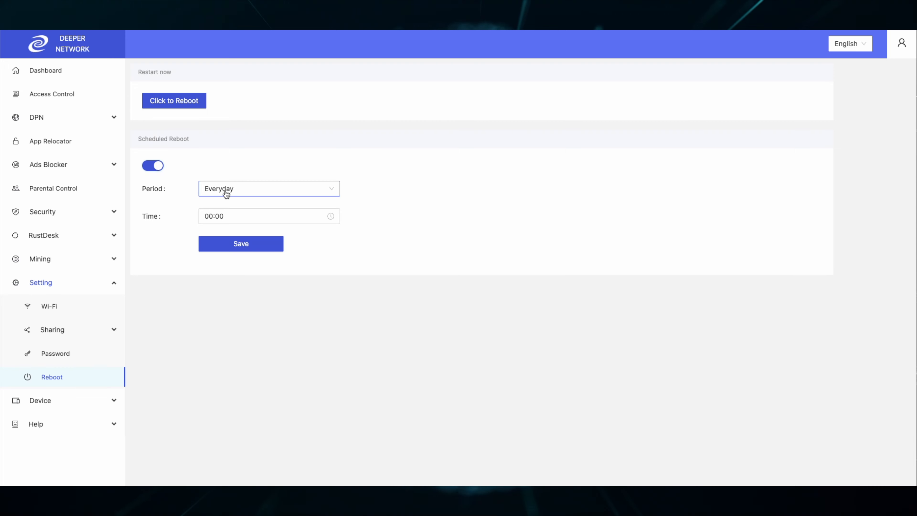
click(269, 188)
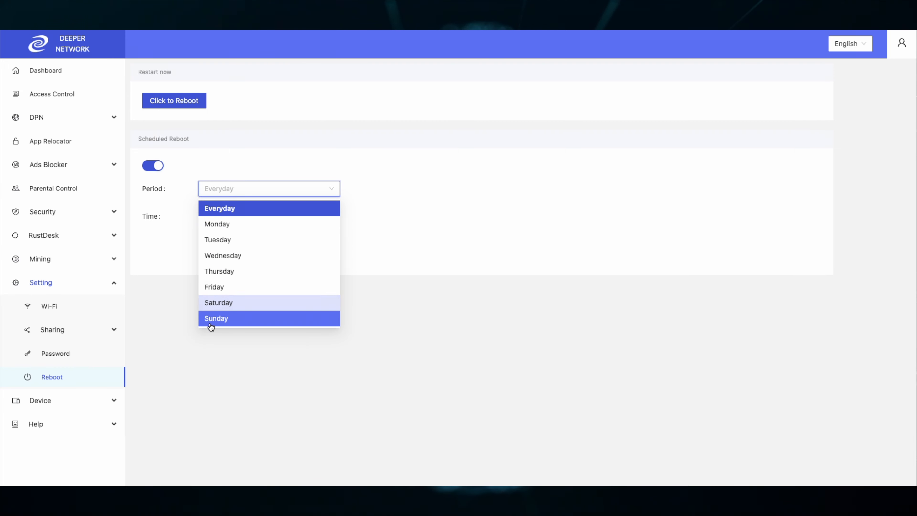
click(216, 318)
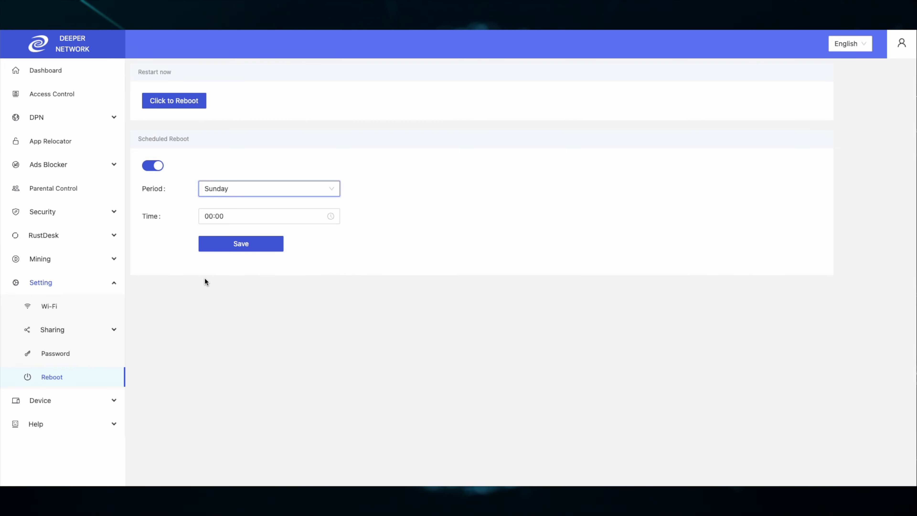
Step: Set the reboot time to 04:00 and save the Sunday schedule
click(268, 216)
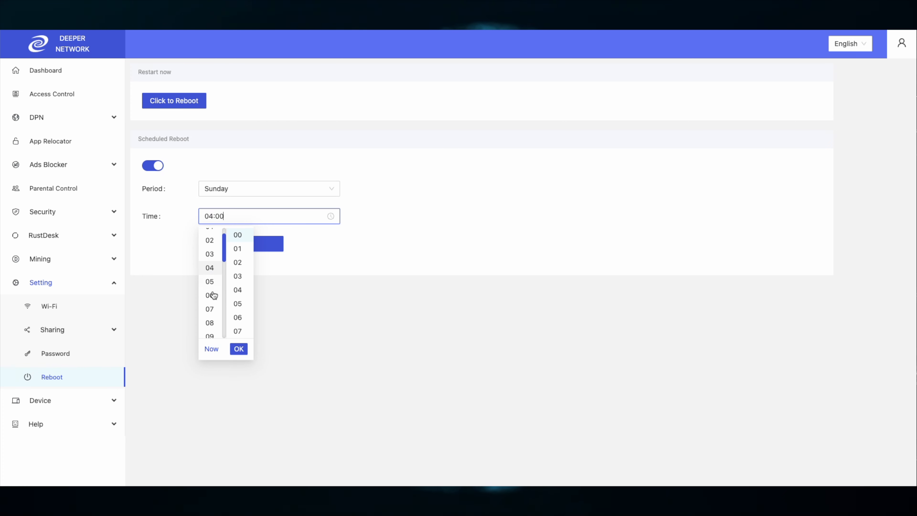
click(239, 348)
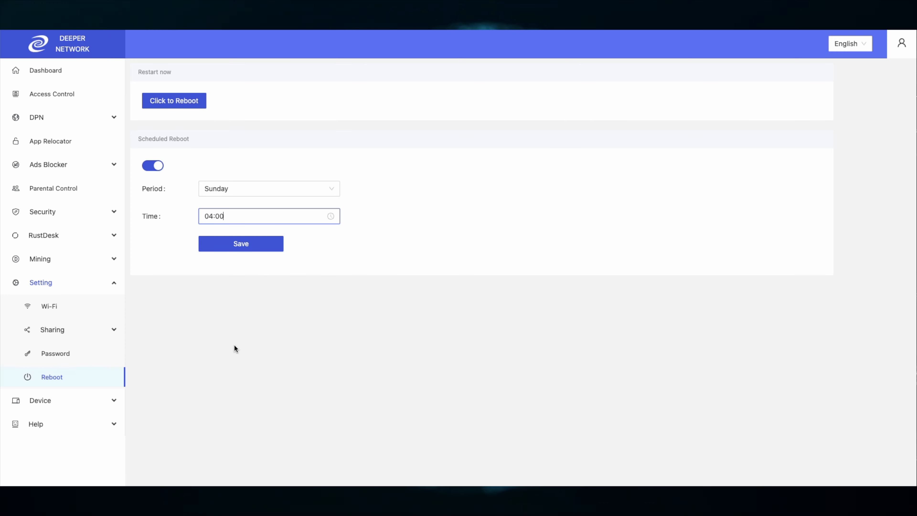
click(240, 243)
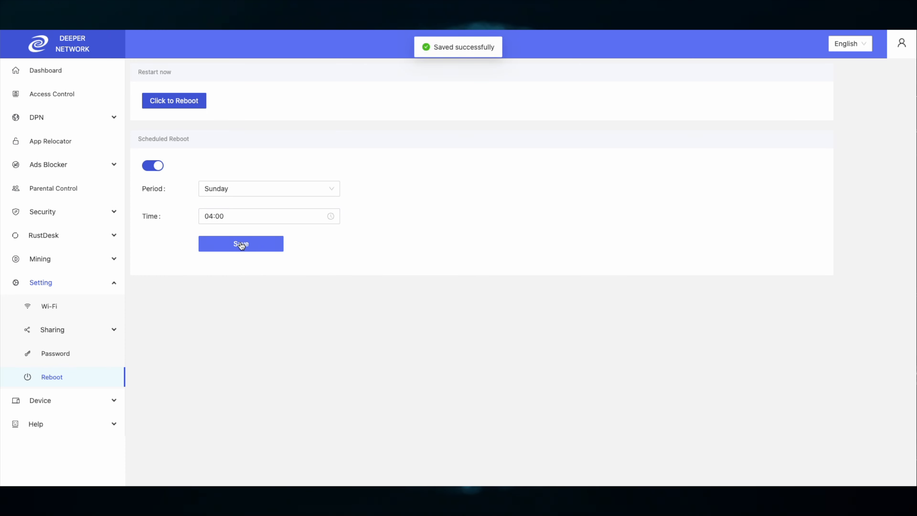